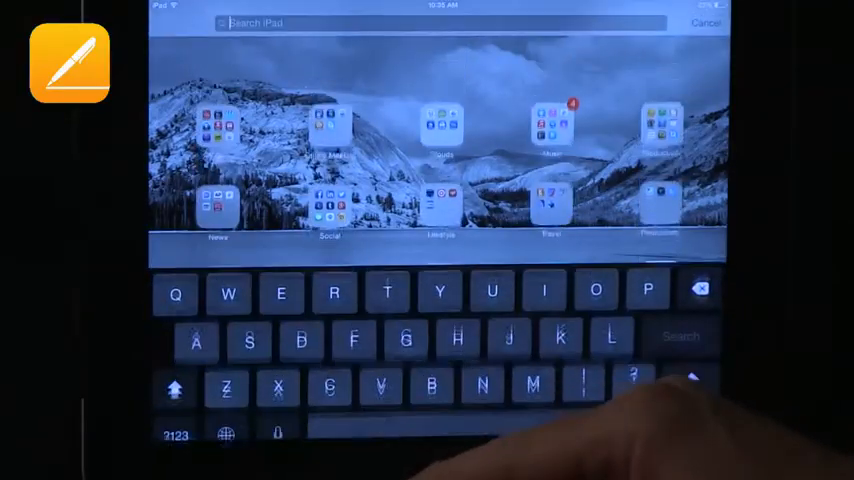
Search Spotlight for "pages" so the Pages app appears as the top hit.
{"action": "type", "text": "p"}
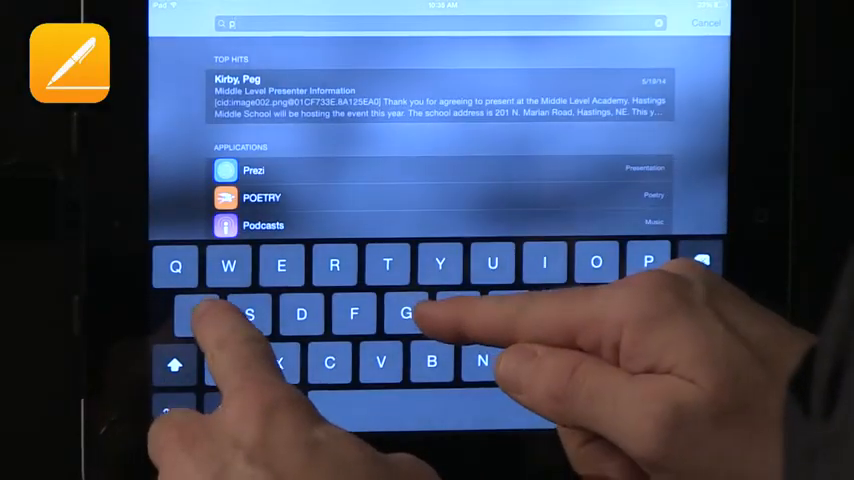
{"action": "type", "text": "ages"}
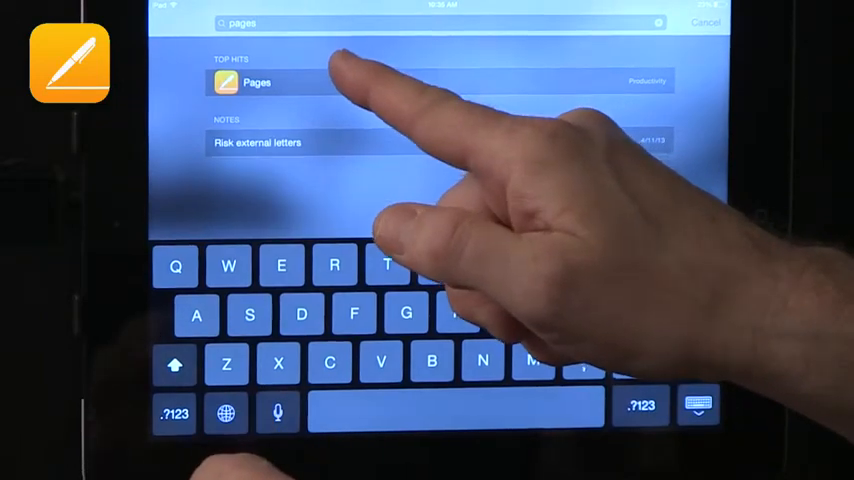
Launch Pages and open the imported document despite the missing Calibri font notice.
{"action": "left_click", "coordinate": [257, 82]}
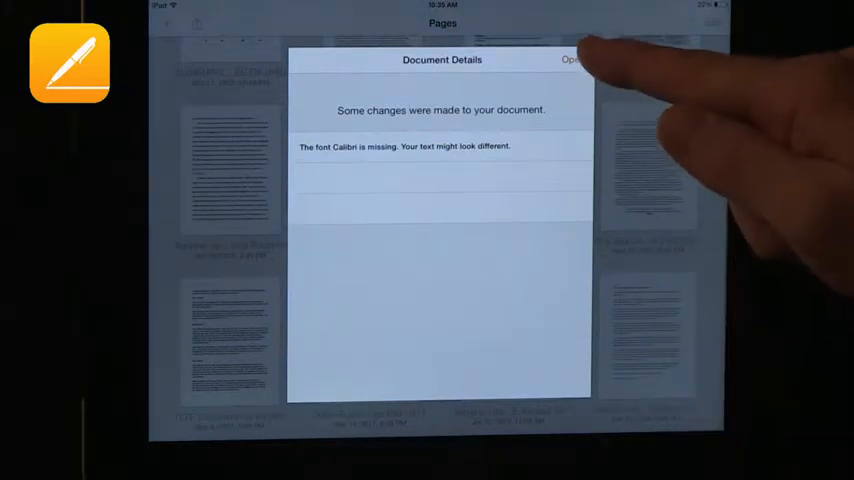
{"action": "left_click", "coordinate": [571, 60]}
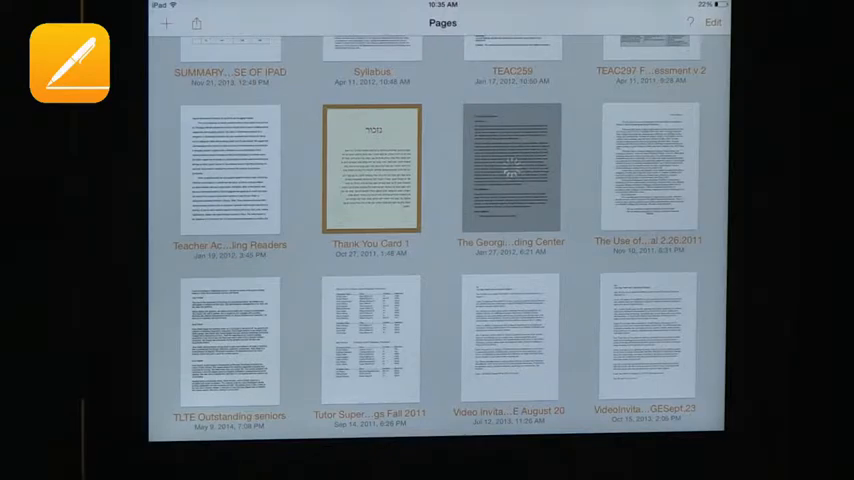
Open The Georgia Reading Center document and scroll through its body text.
{"action": "left_click", "coordinate": [510, 167]}
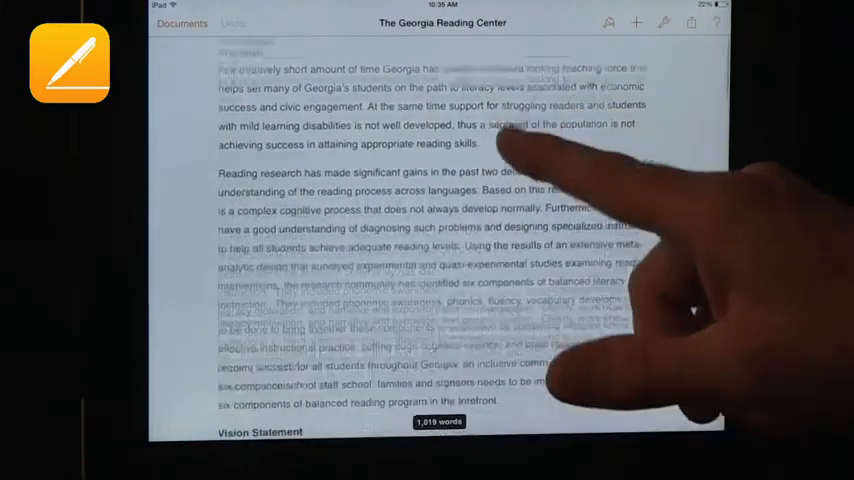
{"action": "scroll", "scroll_direction": "down", "scroll_amount": 3}
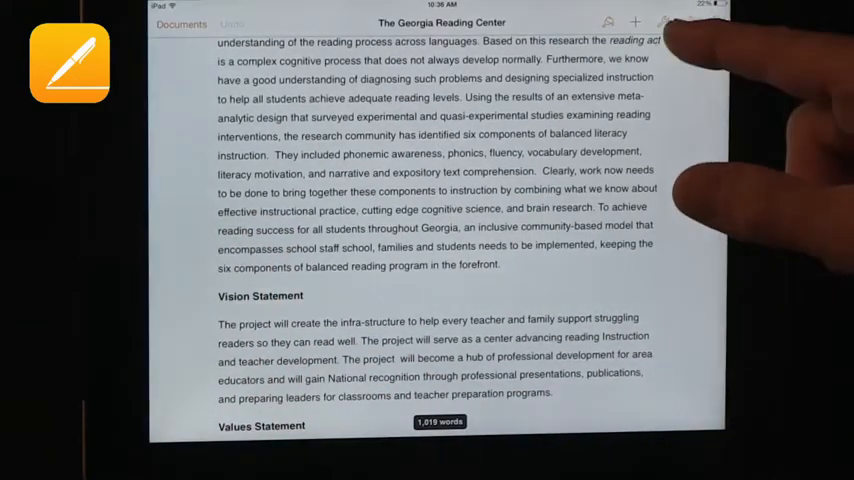
Select the word instruction and apply the Heading 1 paragraph style, checking the List options.
{"action": "left_click", "coordinate": [662, 22]}
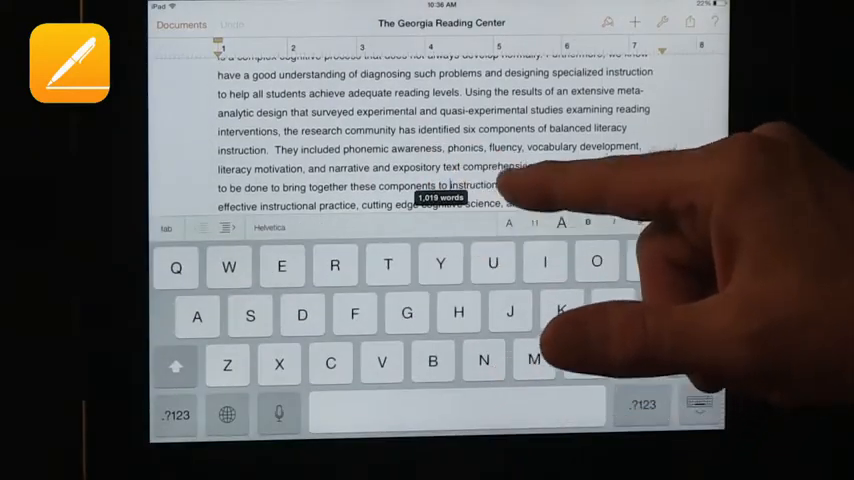
{"action": "double_click", "coordinate": [470, 186]}
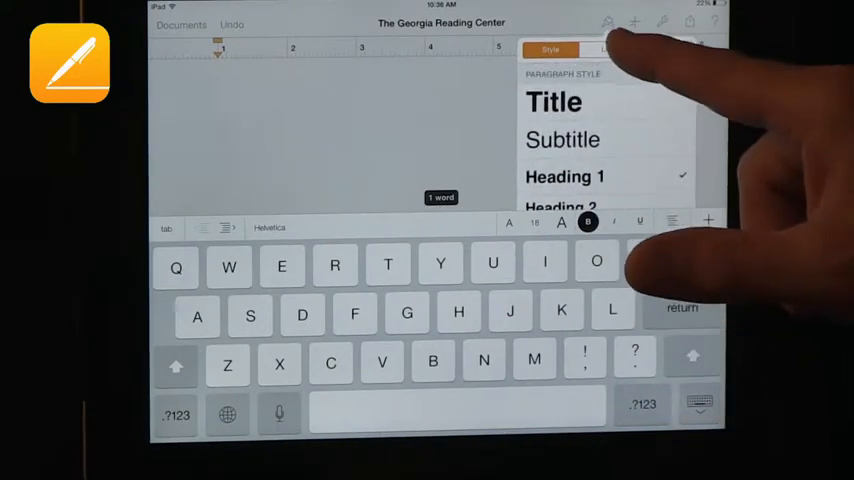
{"action": "left_click", "coordinate": [607, 49]}
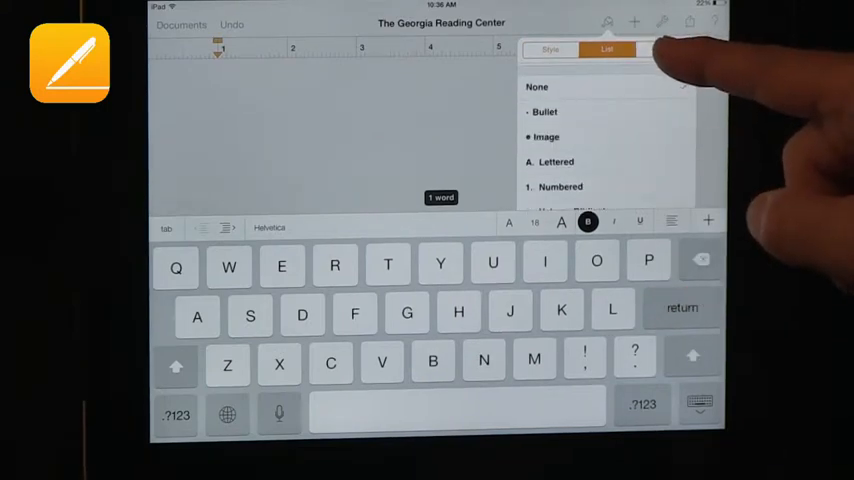
{"action": "left_click", "coordinate": [664, 49]}
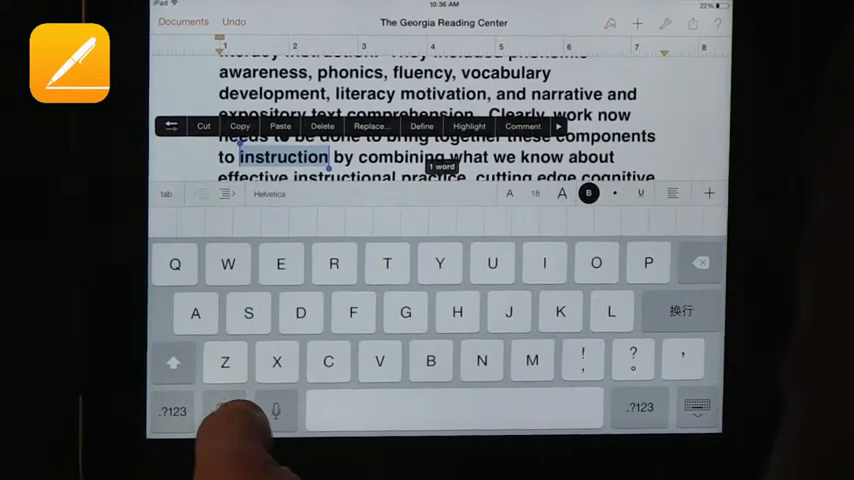
Cycle the keyboard with the globe key from Chinese to emoji and then Hebrew.
{"action": "left_click", "coordinate": [172, 411]}
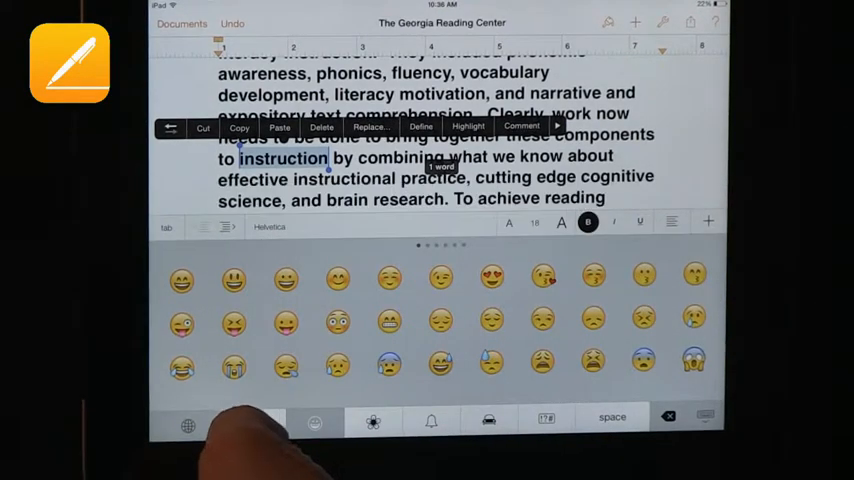
{"action": "left_click", "coordinate": [187, 421]}
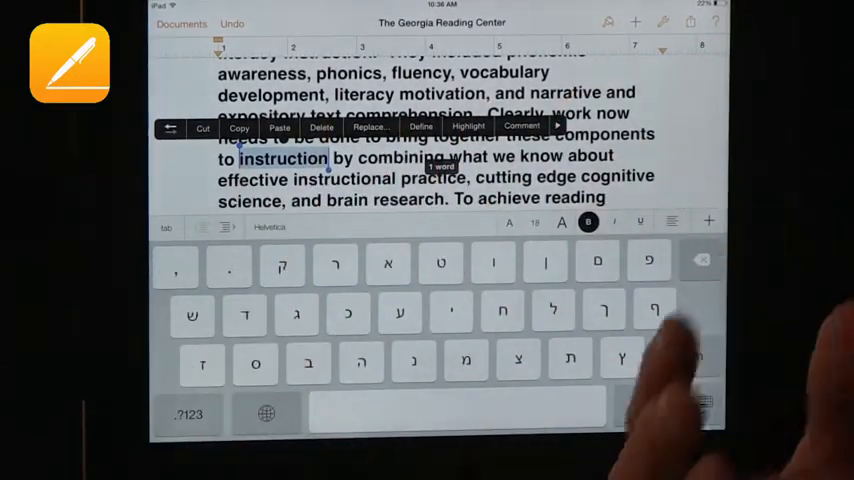
{"action": "left_click", "coordinate": [265, 414]}
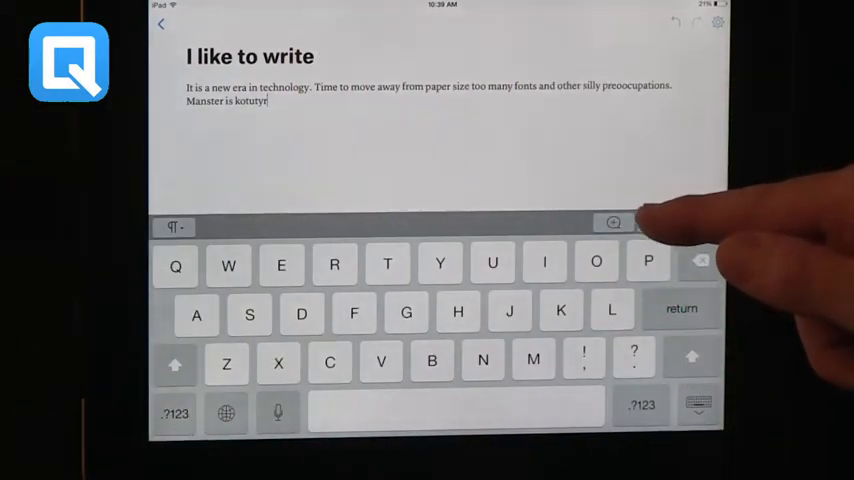
Enter @ after the paragraph to bring up Quip's Image/Table/Person insert menu.
{"action": "type", "text": "@"}
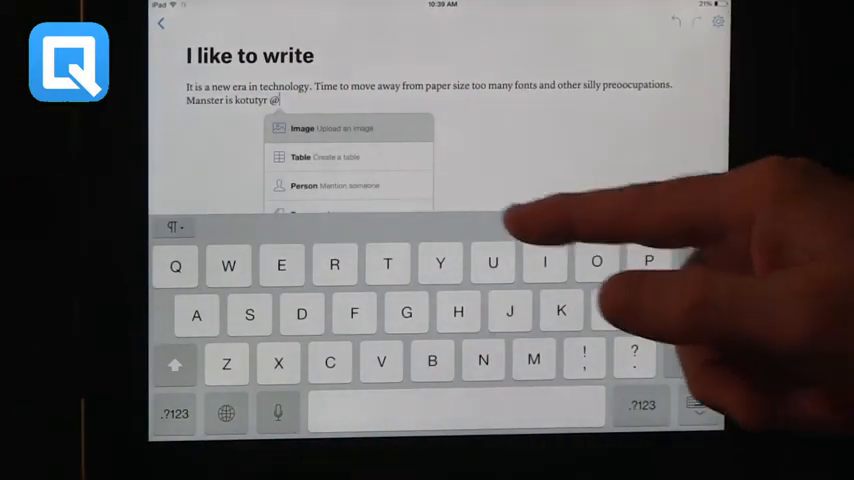